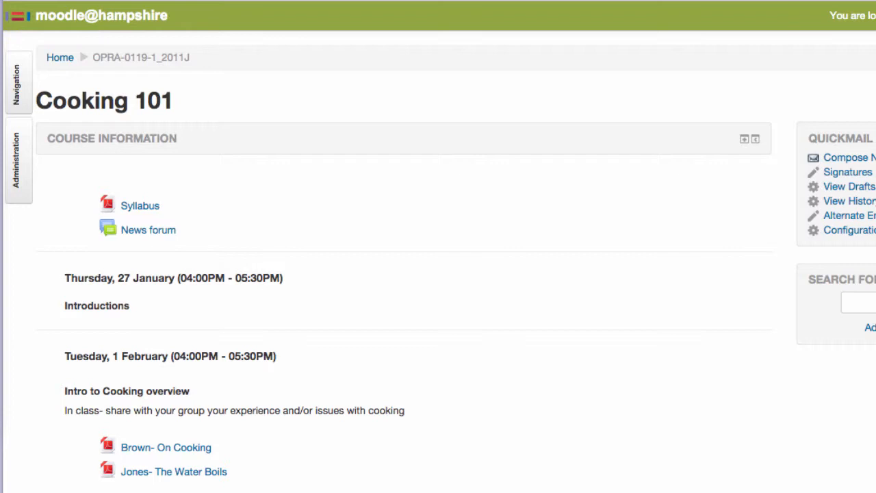
mouse_move(94, 433)
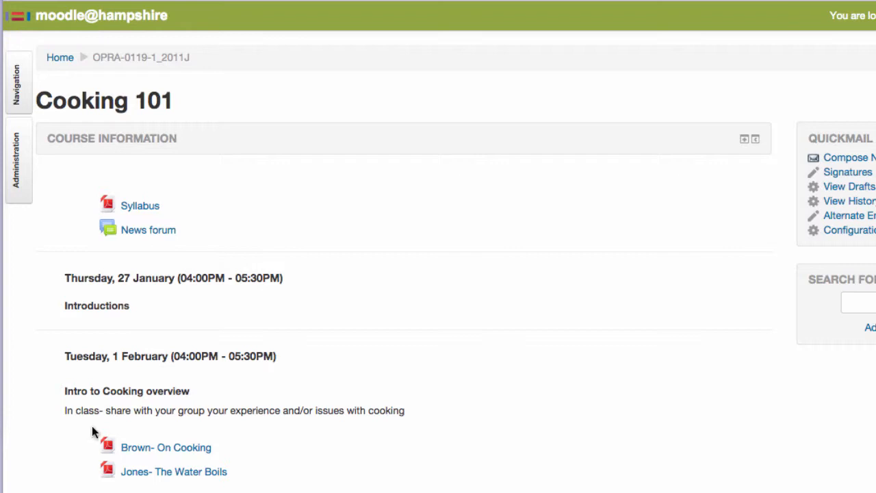
mouse_move(288, 453)
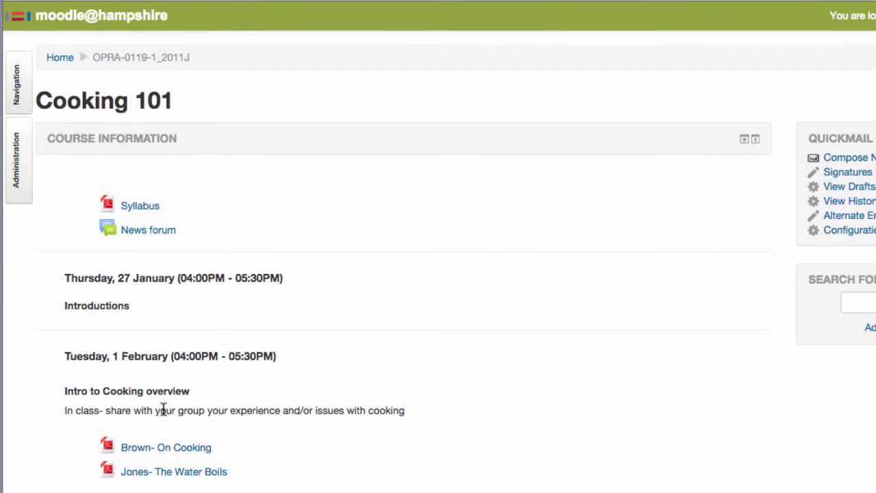
mouse_move(563, 436)
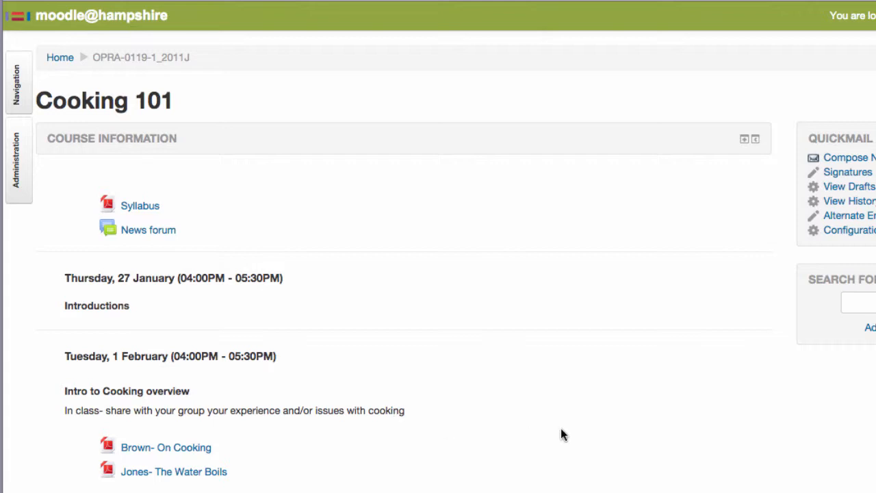
mouse_move(691, 167)
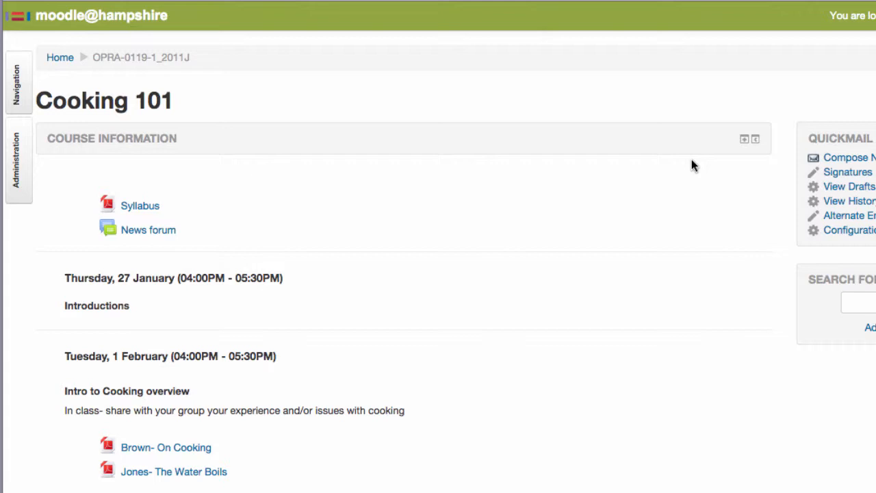
- Edit the Tuesday 1 February summary to read 'Snow Day!!' and save it
scroll("down", 3)
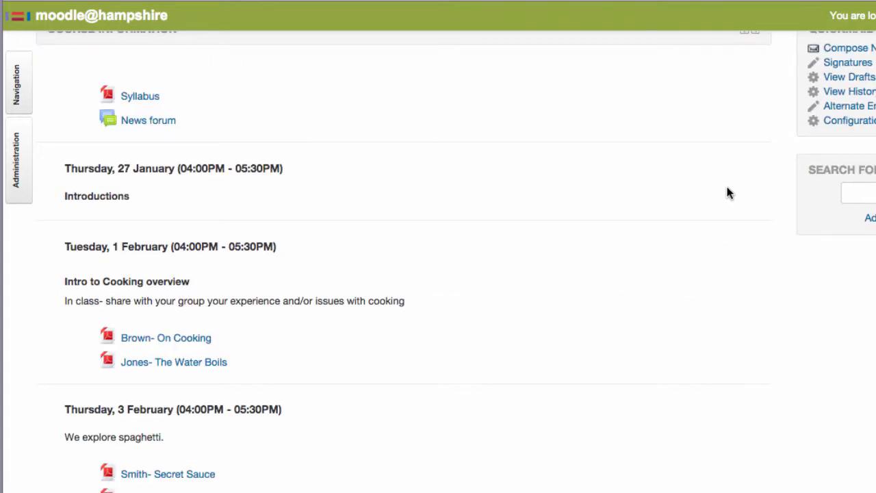
scroll("up", 3)
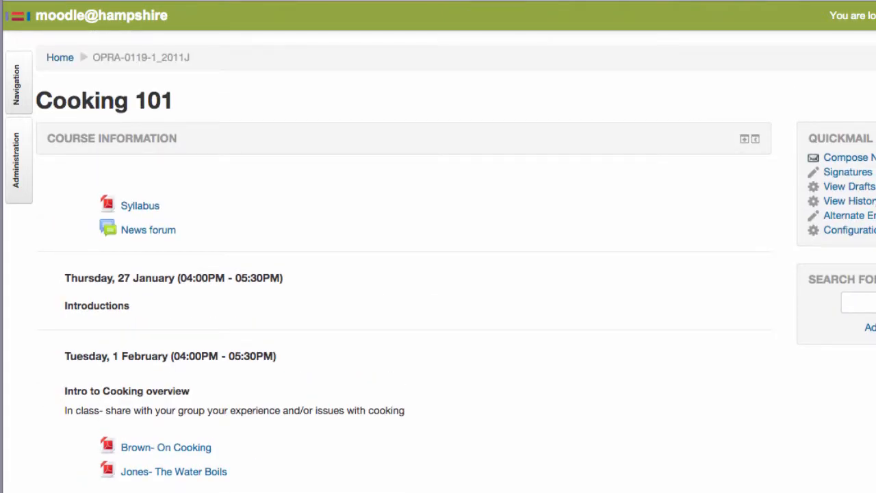
mouse_move(527, 245)
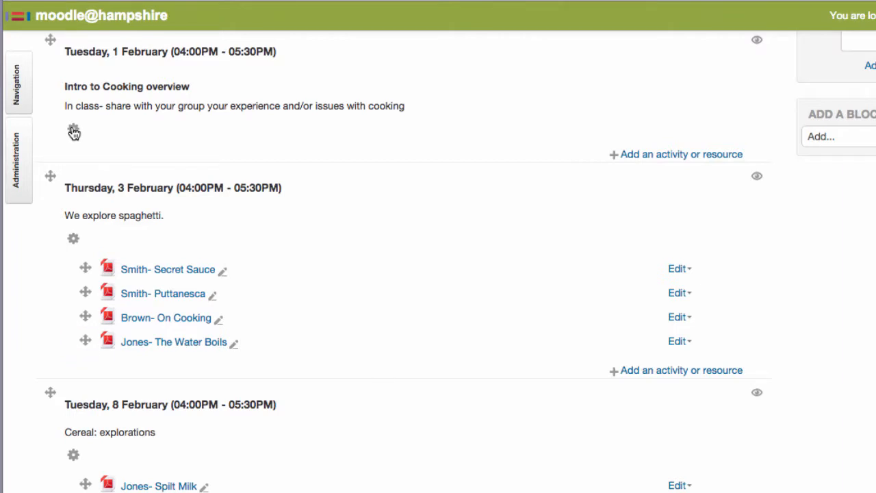
left_click(74, 132)
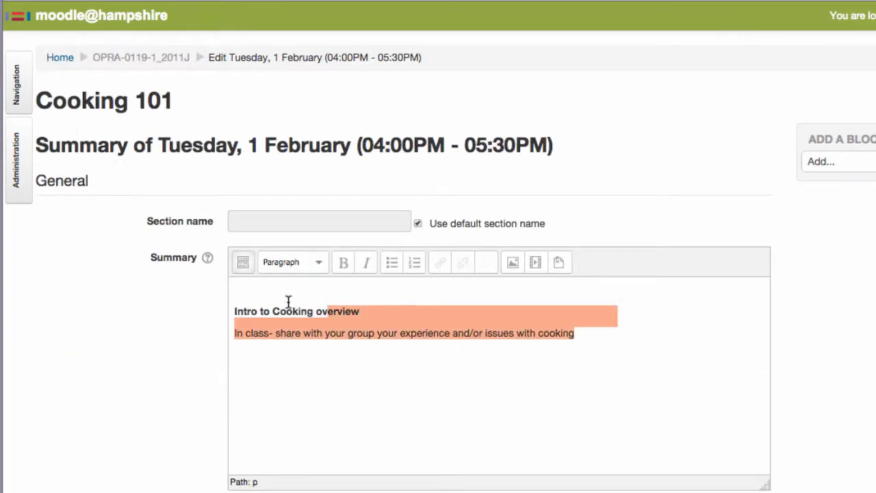
type("Snow")
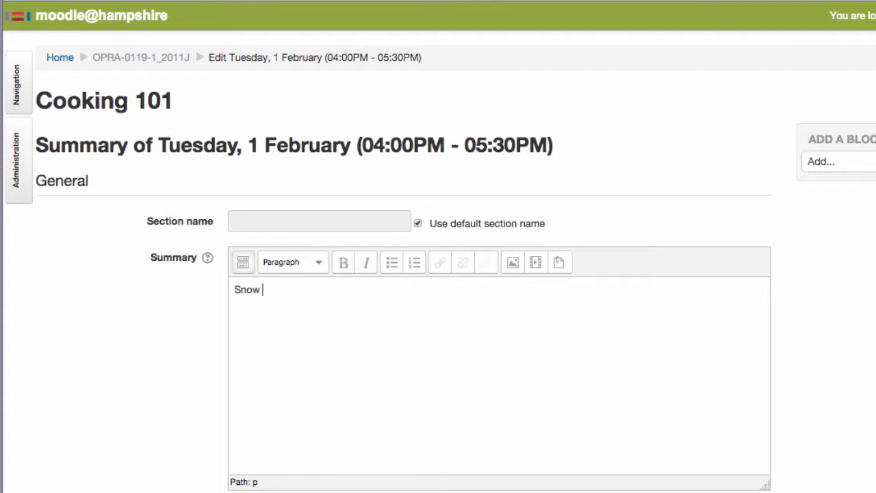
type("Day!!")
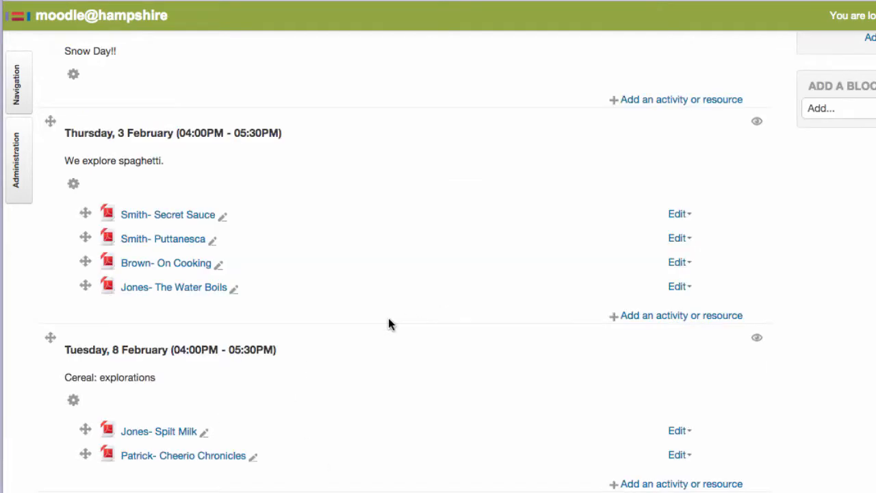
- Edit the Thursday 3 February summary to hold the Intro to Cooking overview and brief explanation text
scroll("up", 3)
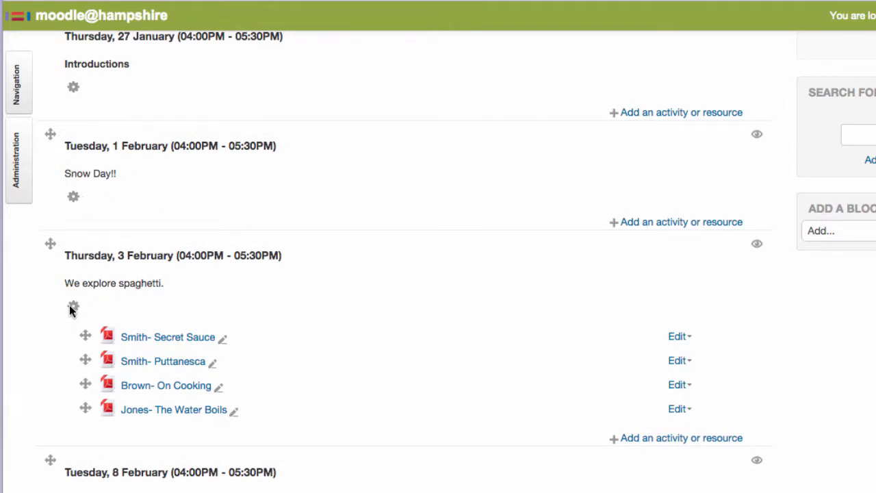
left_click(74, 307)
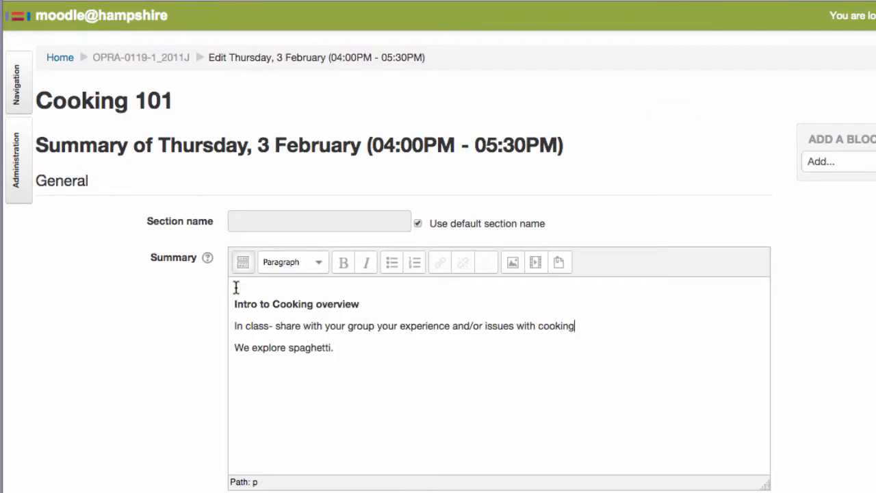
type("Brief expl")
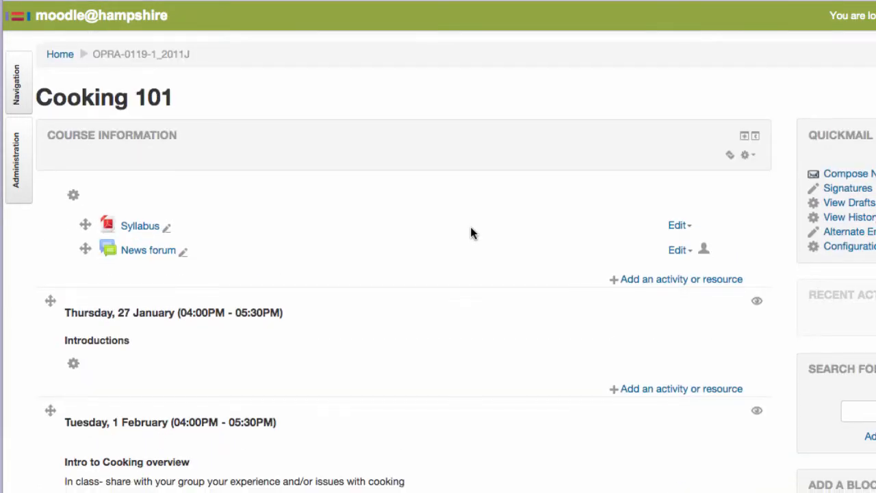
scroll("down", 3)
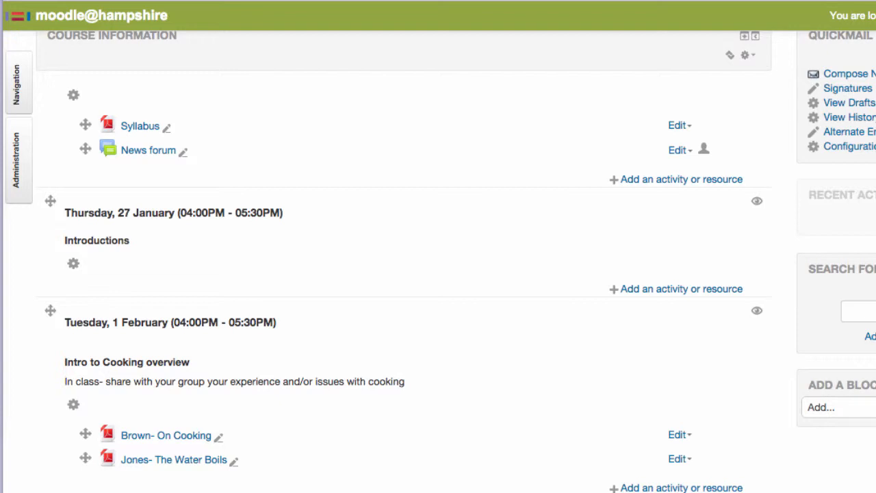
mouse_move(375, 345)
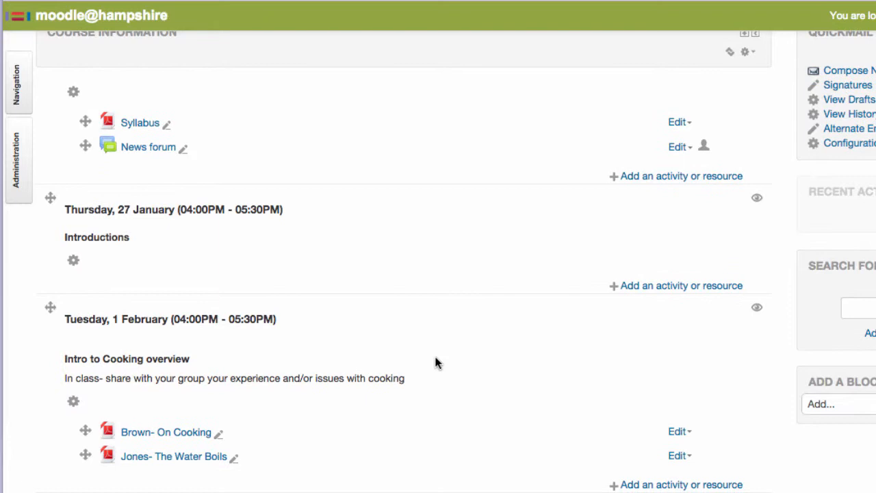
scroll("down", 3)
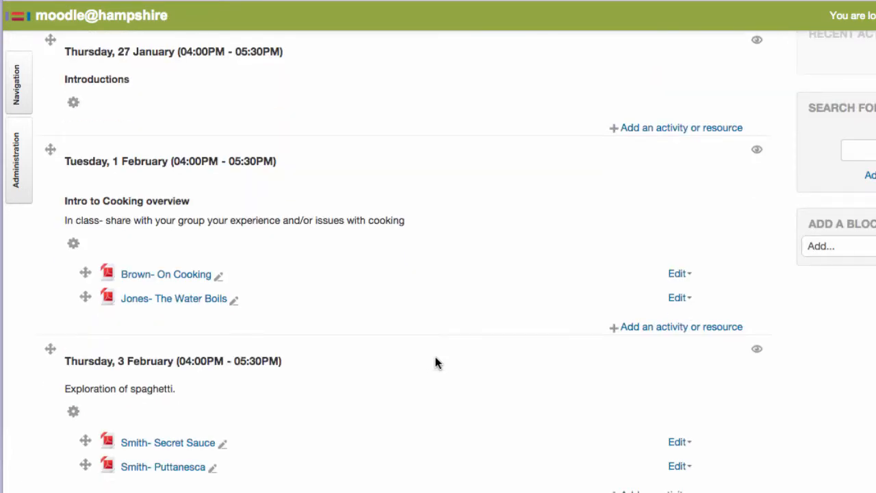
mouse_move(433, 361)
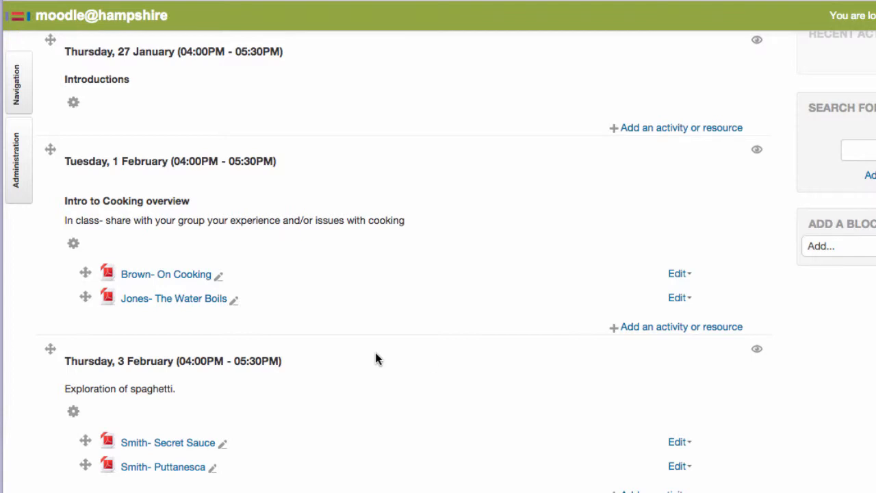
mouse_move(46, 350)
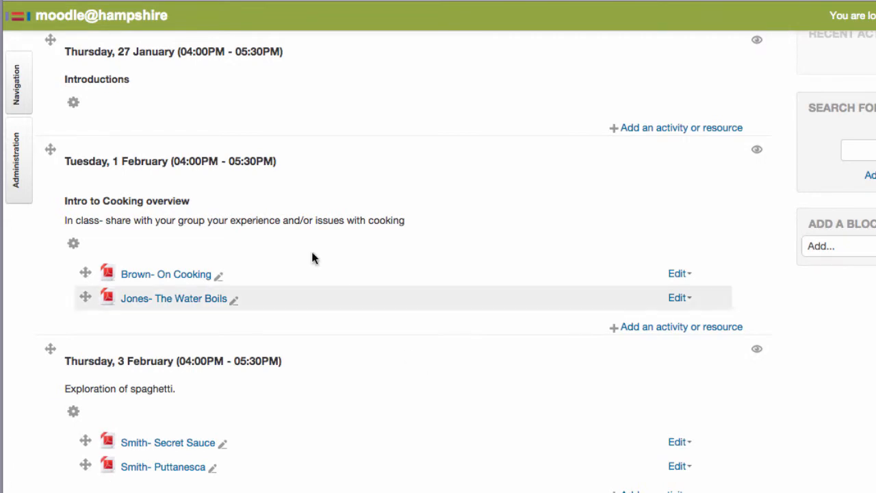
mouse_move(164, 178)
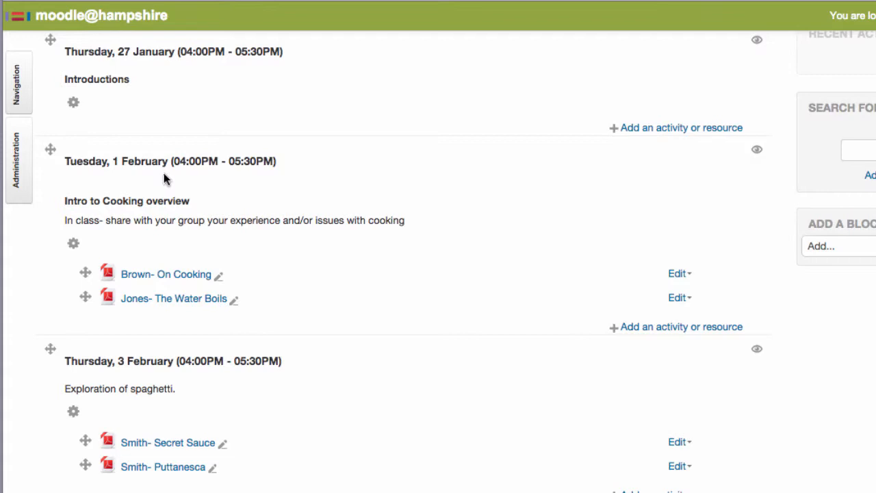
scroll("down", 3)
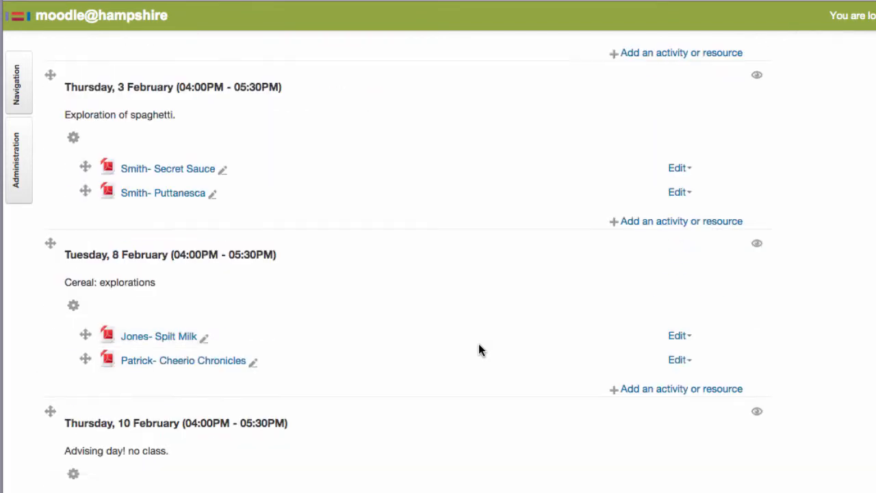
scroll("down", 3)
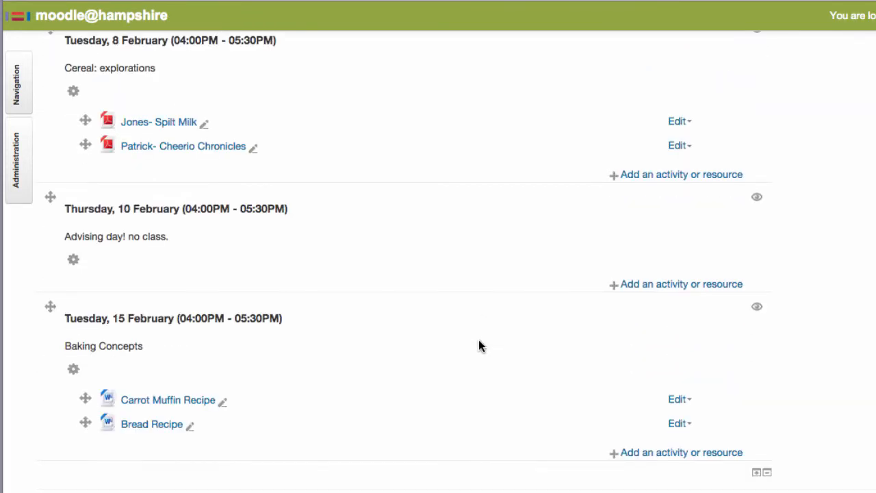
mouse_move(750, 490)
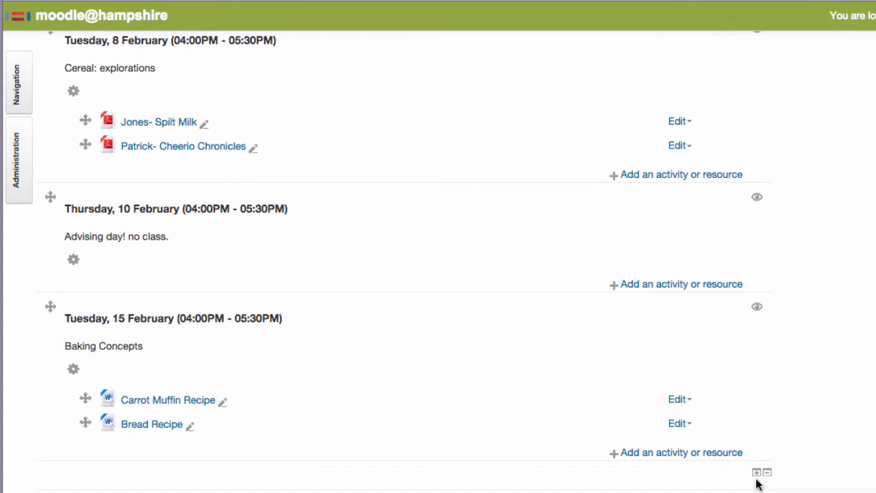
scroll("down", 3)
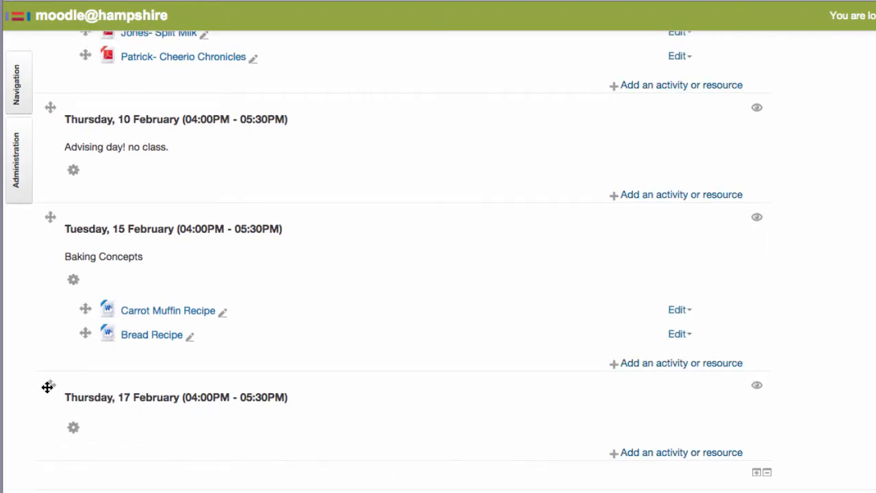
- Drag the new empty weekly section up so it sits right after 27 January
scroll("up", 3)
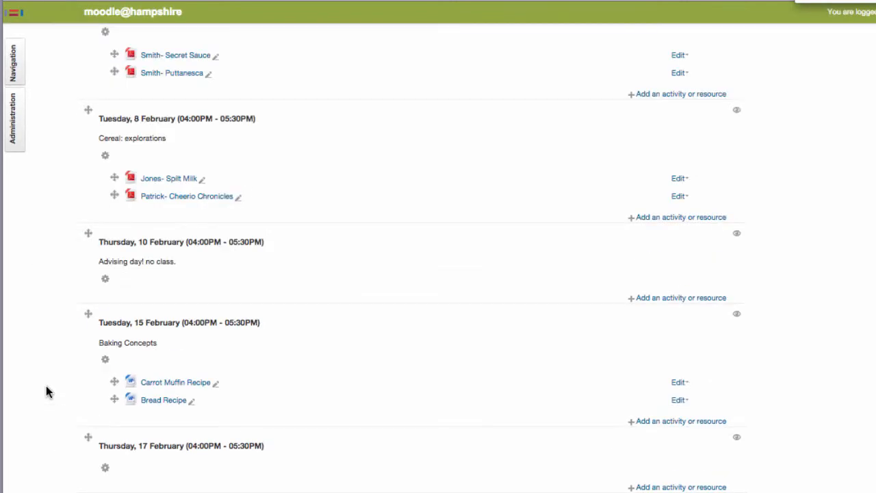
mouse_move(90, 438)
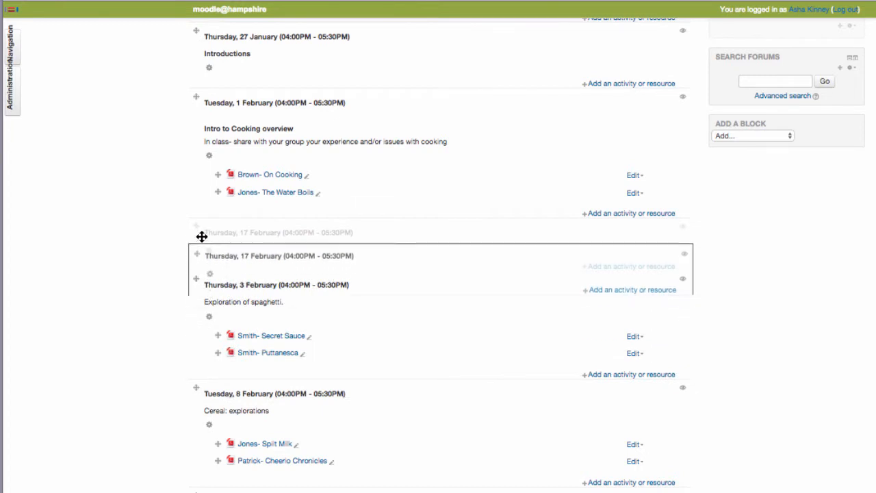
left_click_drag(203, 235, 214, 117)
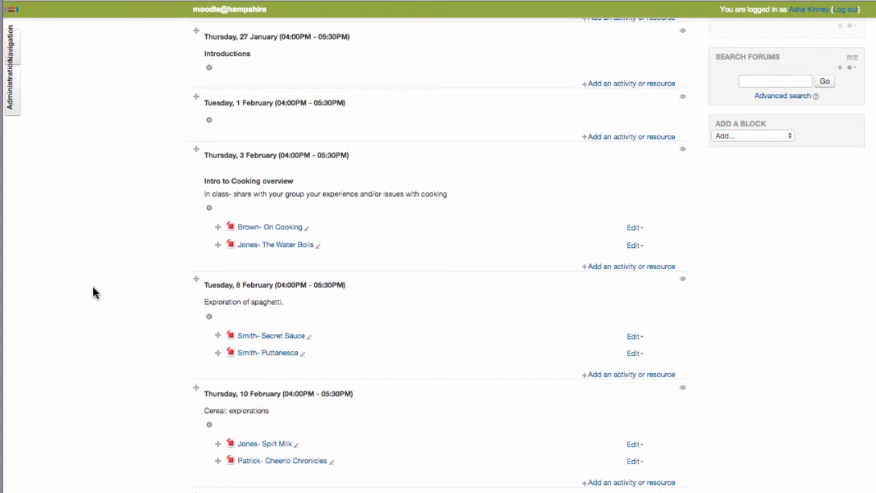
mouse_move(170, 146)
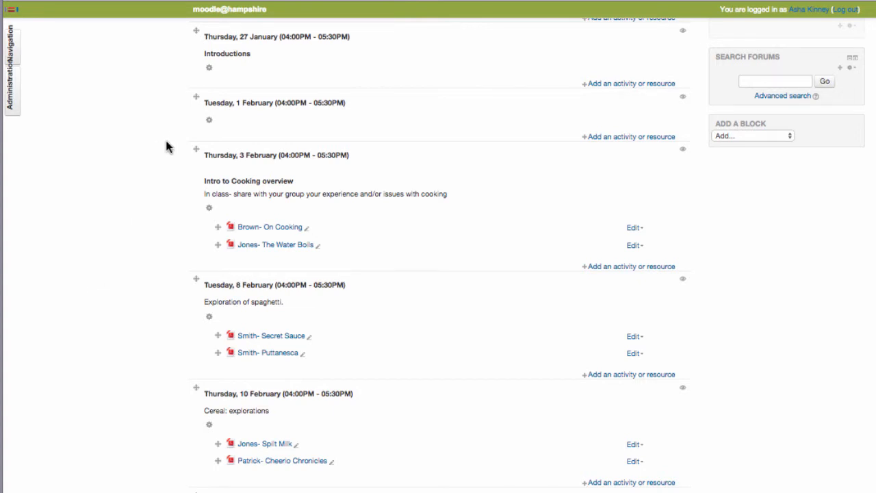
mouse_move(247, 114)
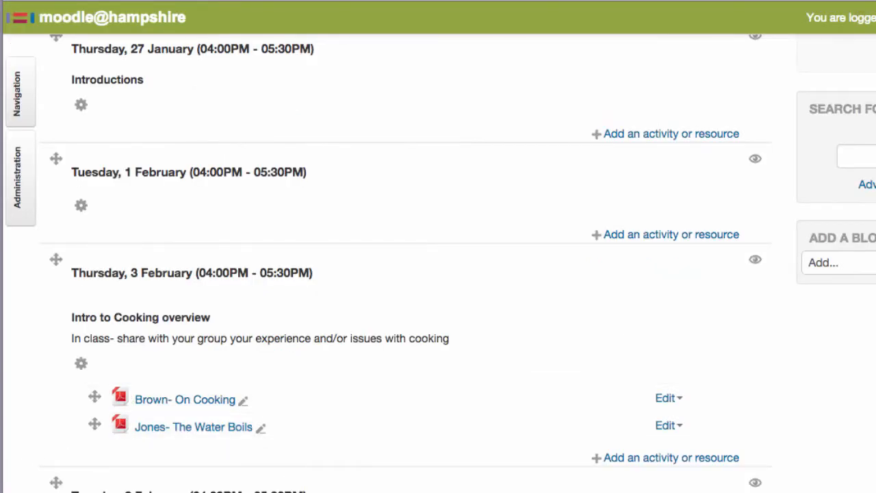
- Scroll the course page to check the Advising day and Cereal explorations sections
scroll("down", 3)
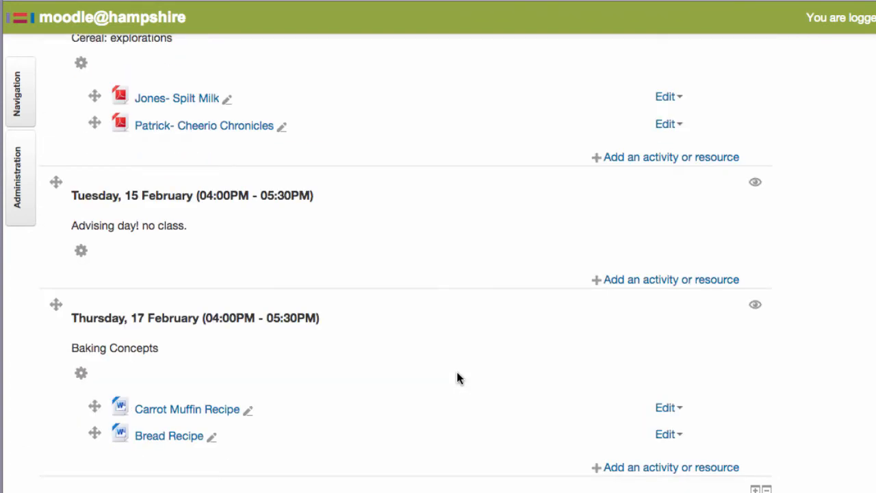
scroll("up", 3)
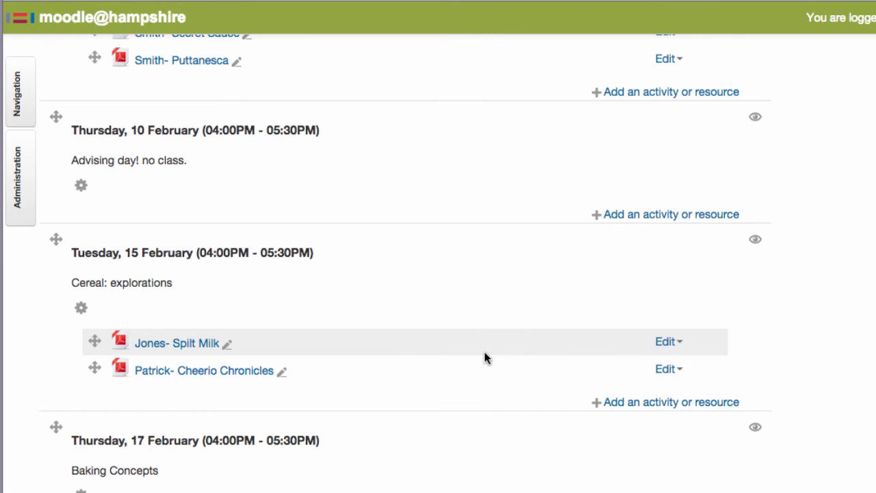
scroll("down", 3)
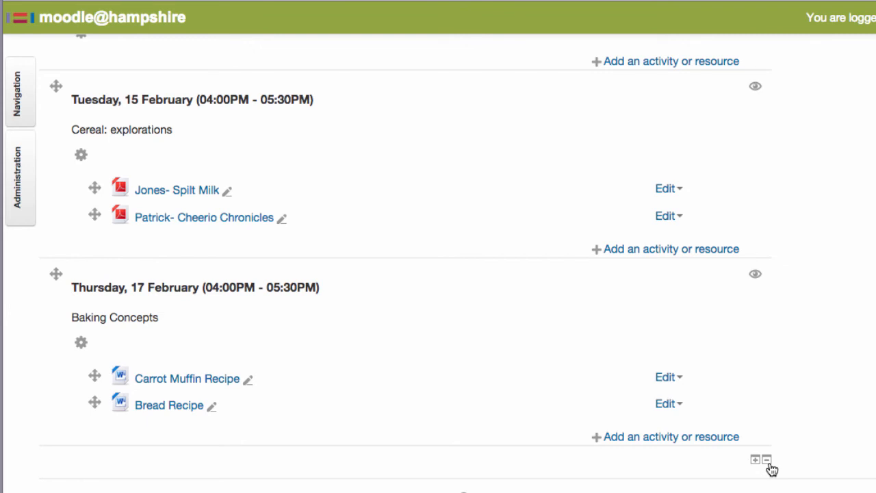
mouse_move(786, 465)
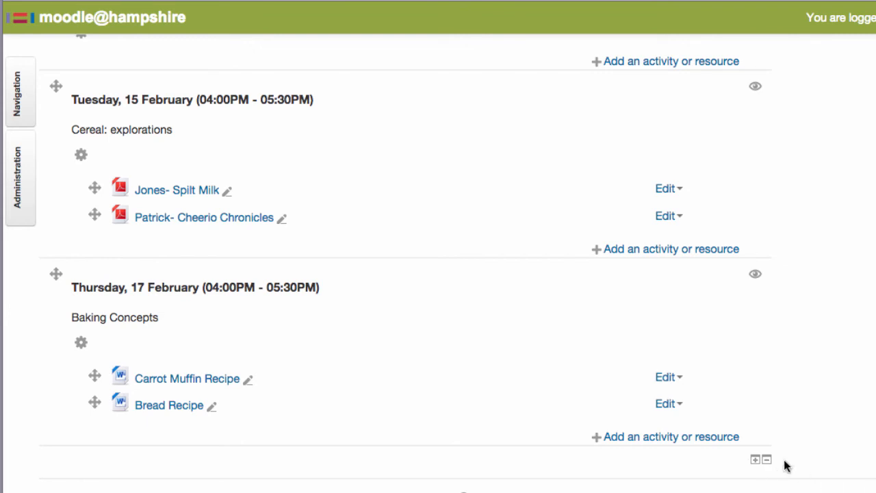